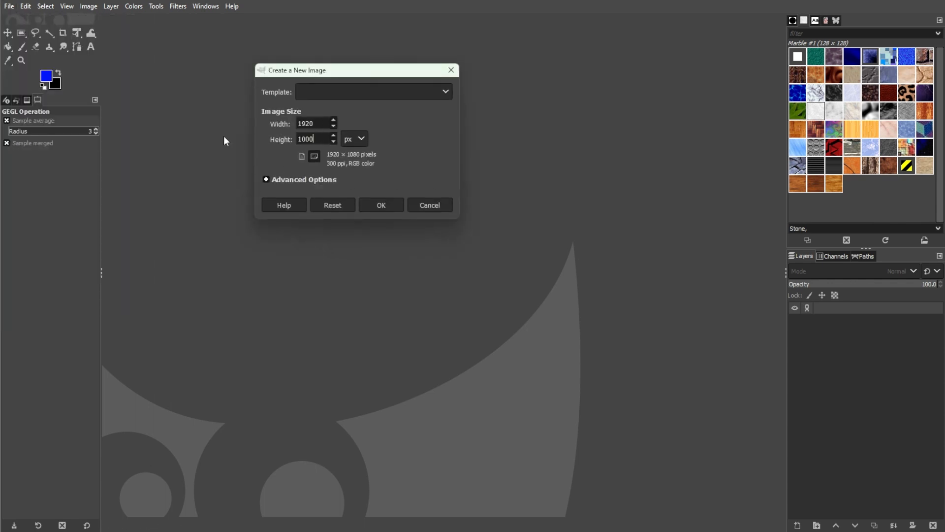
- Create the blank white square image and import the four photos as layers
left_click(380, 204)
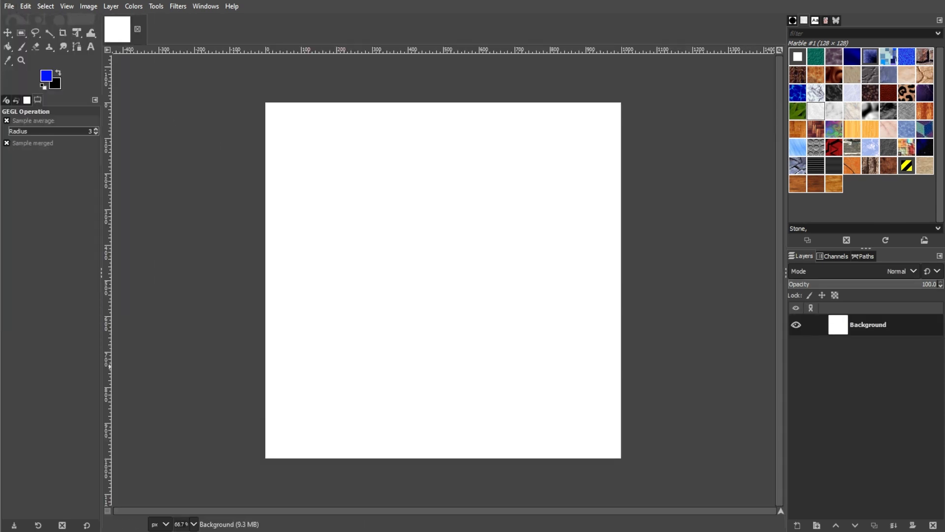
left_click(8, 6)
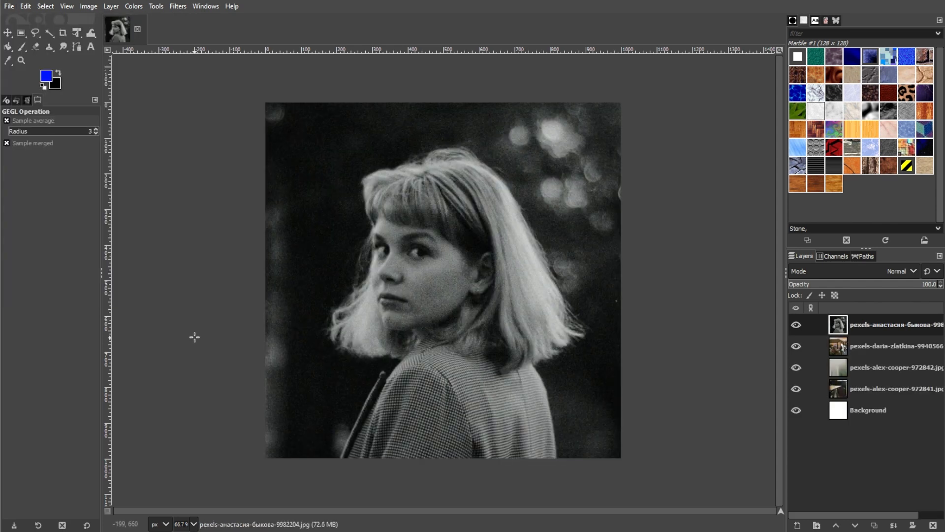
mouse_move(166, 306)
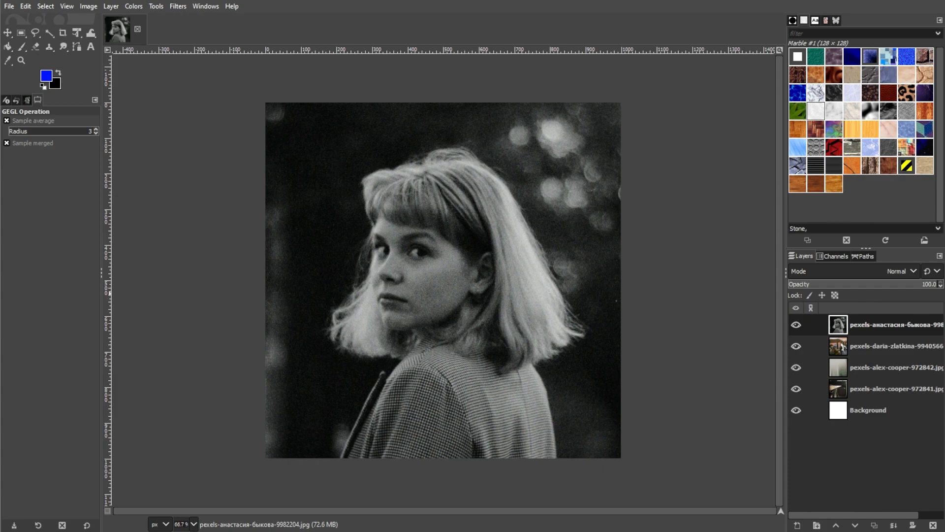
- Scale the city photo layer down with Unified Transform to fit the canvas
left_click(77, 33)
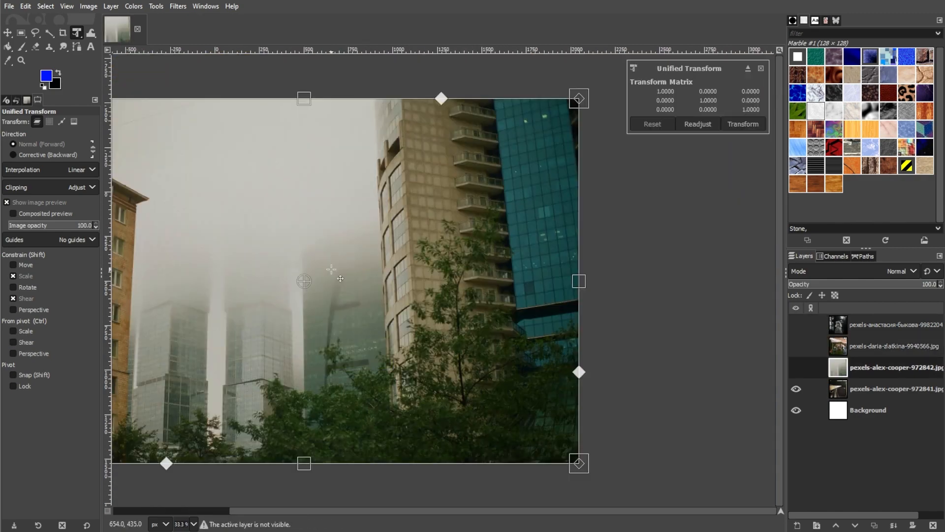
left_click_drag(577, 98, 508, 83)
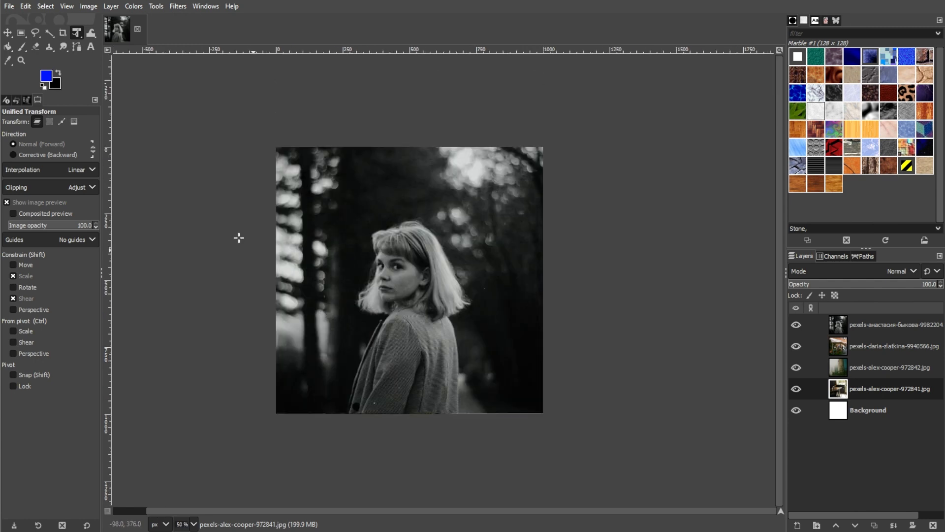
- Crop the photo layers square using the Crop tool's fixed 1000:1000 aspect ratio
left_click(63, 33)
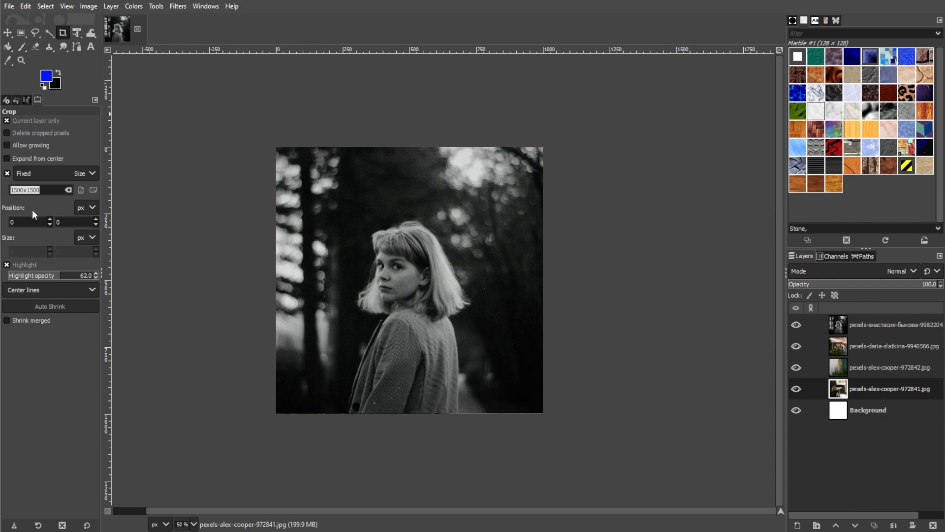
type("1000")
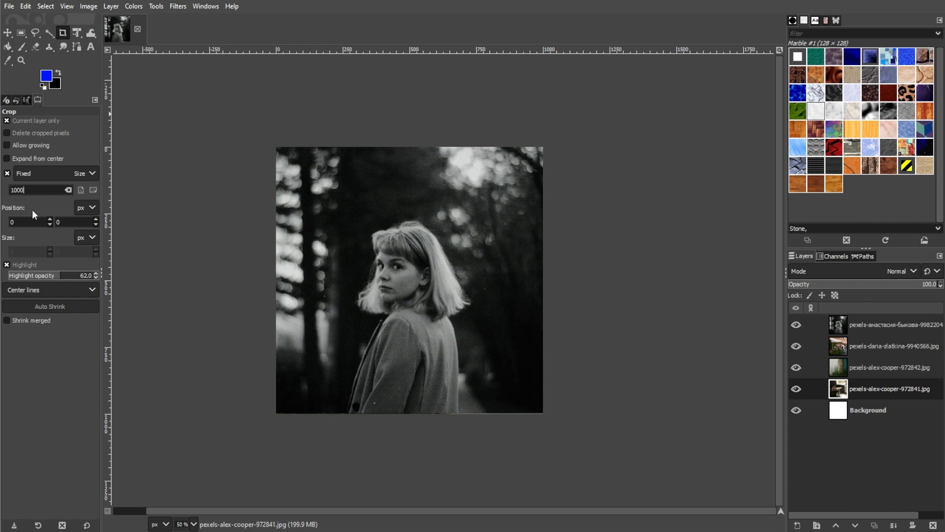
type("x1000")
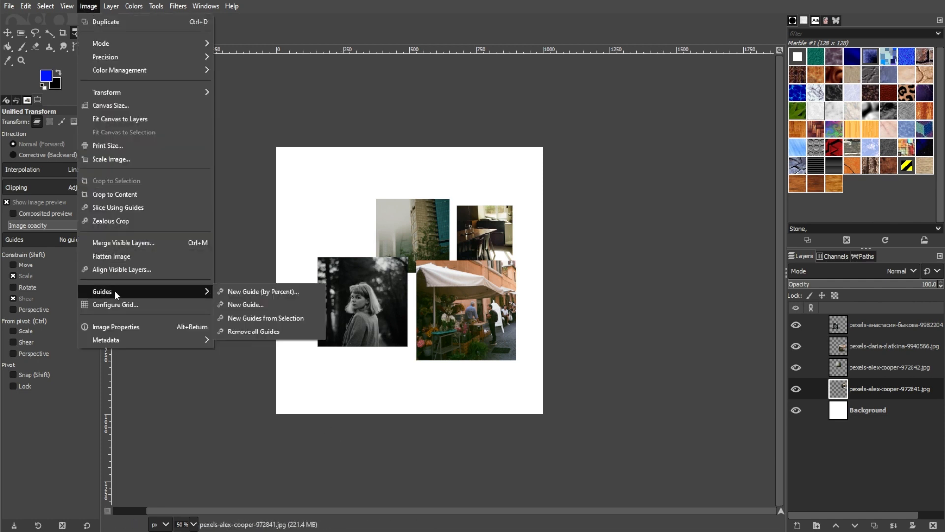
- Add a horizontal guide by percent at position 2
left_click(264, 291)
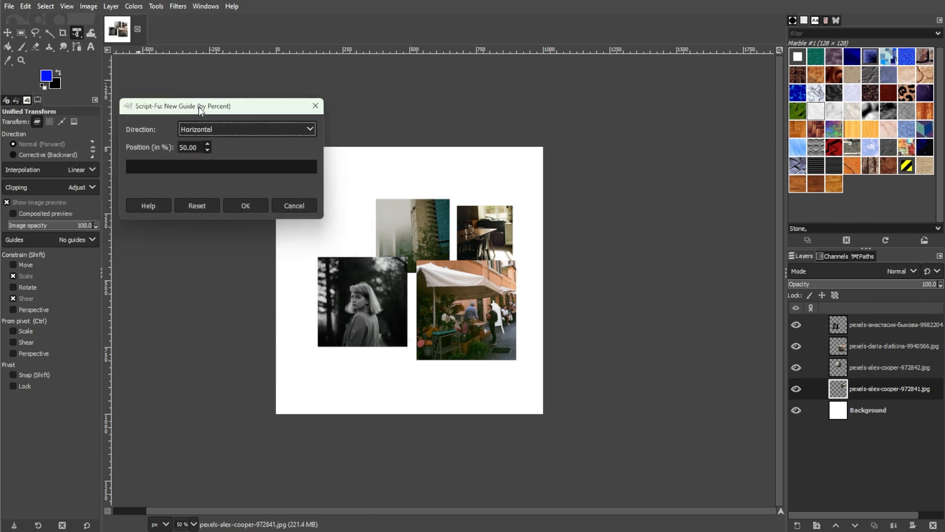
left_click_drag(201, 105, 205, 109)
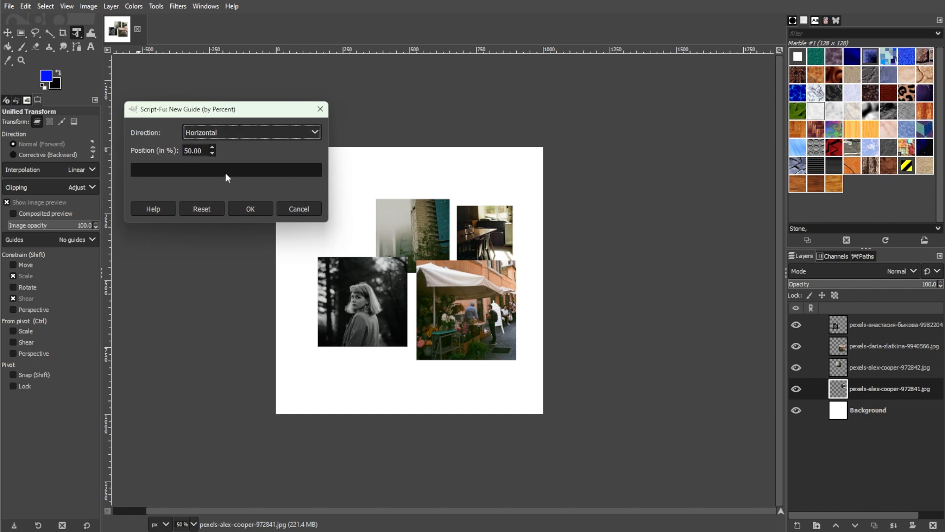
mouse_move(220, 192)
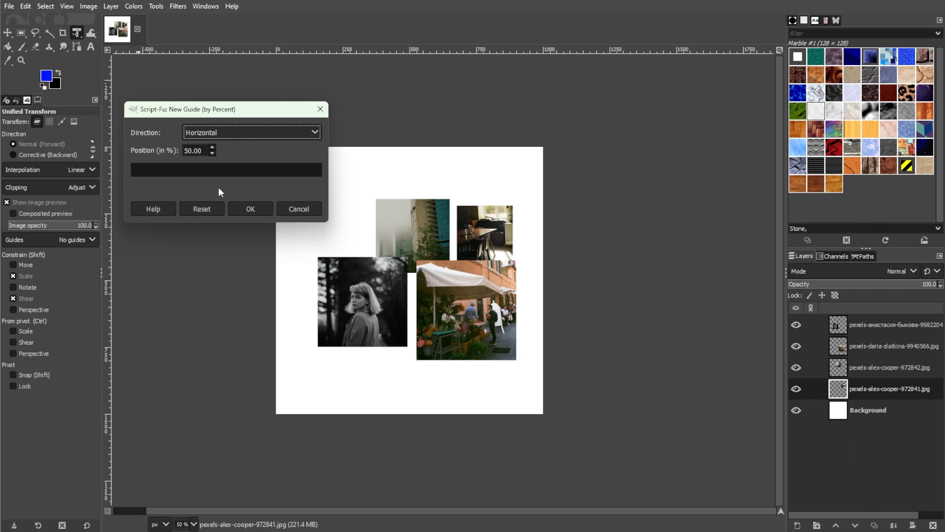
mouse_move(224, 194)
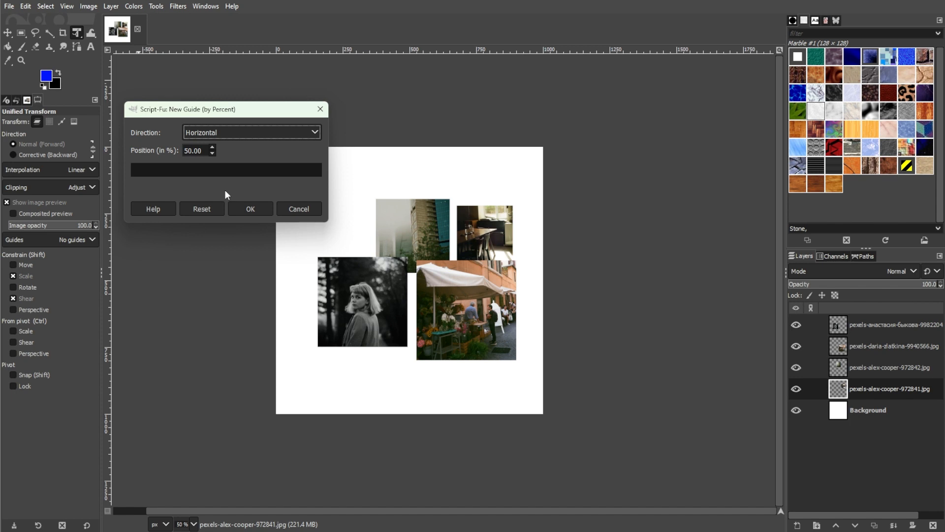
mouse_move(217, 195)
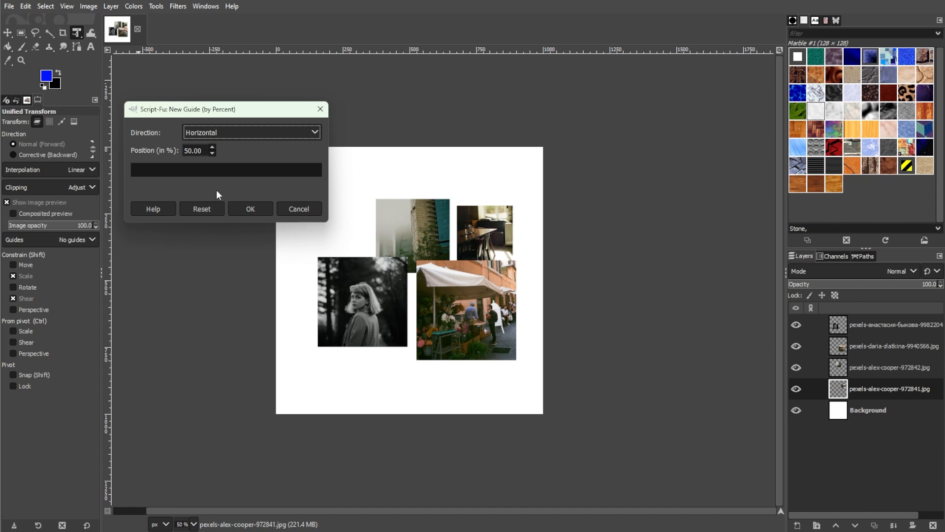
left_click(196, 150)
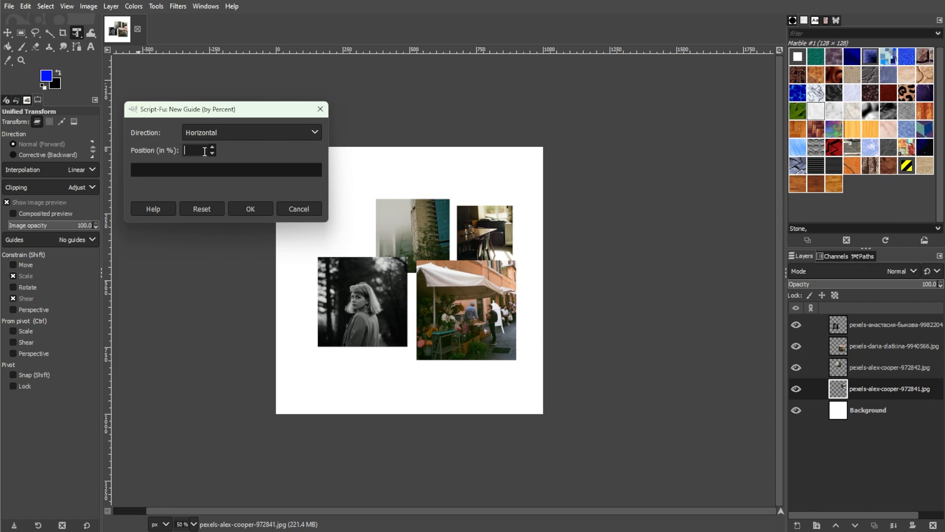
left_click(196, 150)
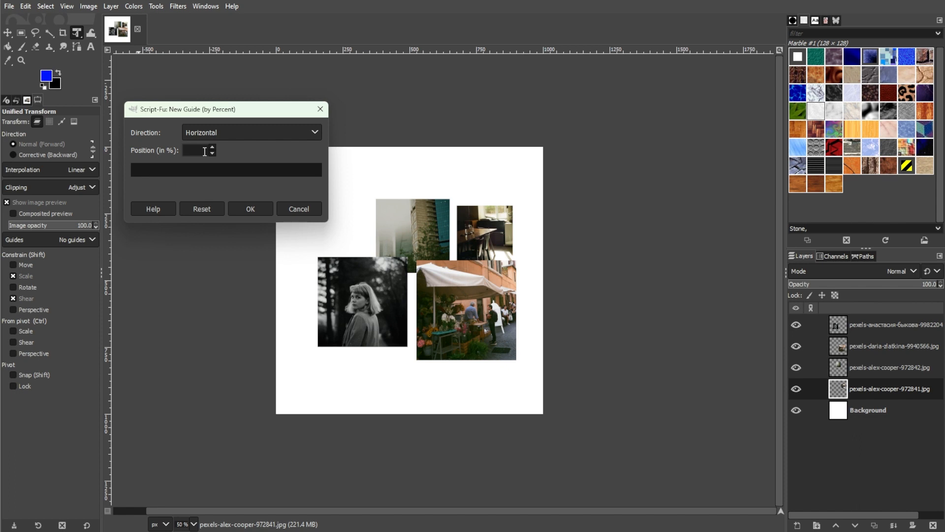
type("2")
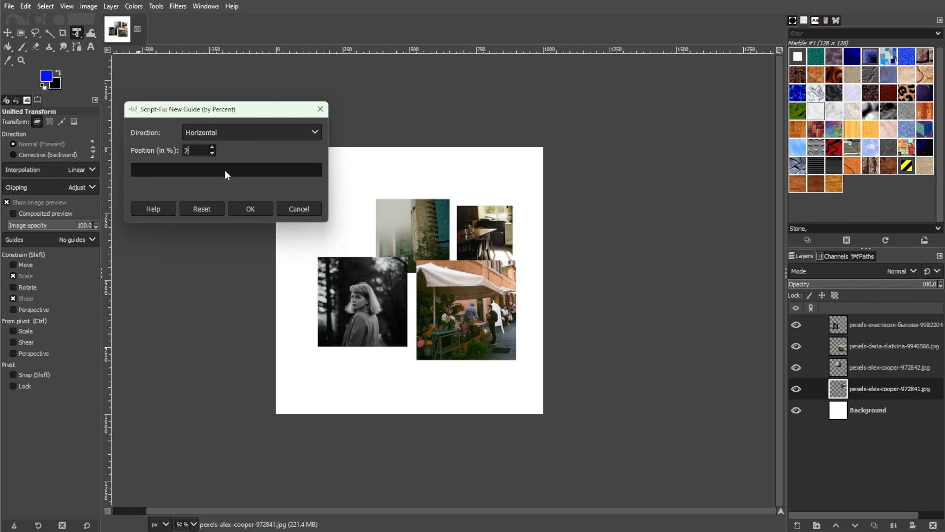
left_click(250, 209)
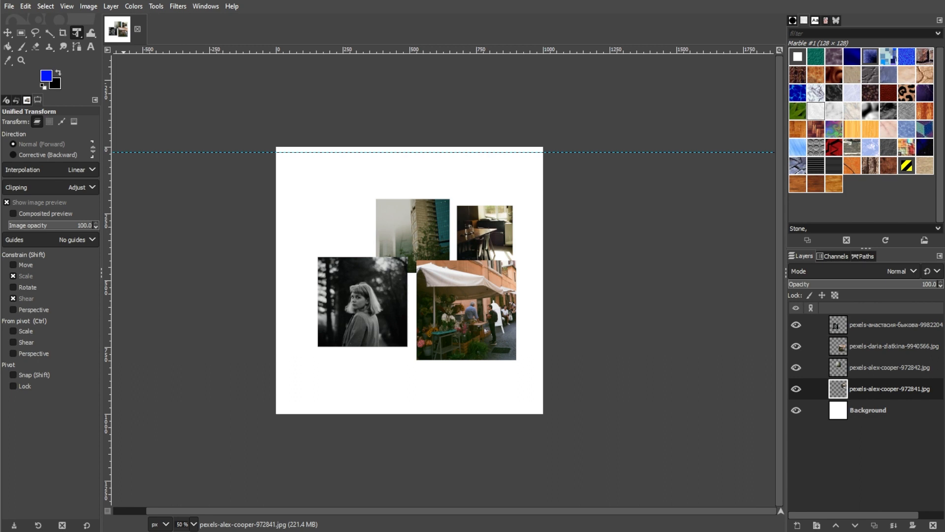
- Add percent guides at horizontal 98, then vertical 2 and 98
left_click(88, 6)
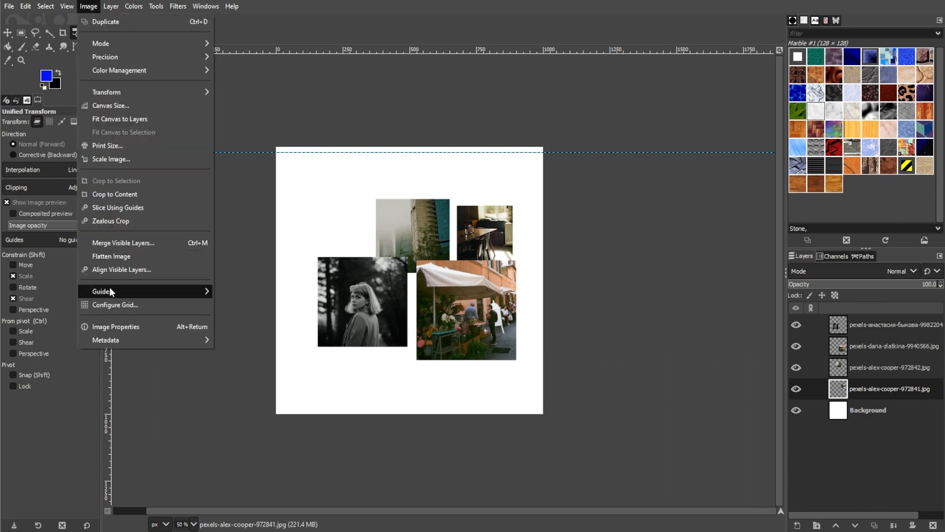
left_click(101, 291)
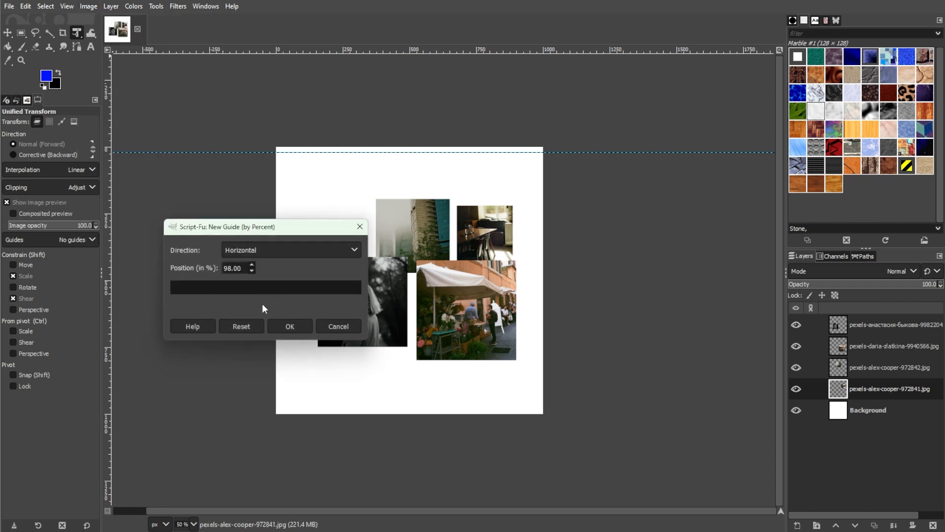
left_click(289, 329)
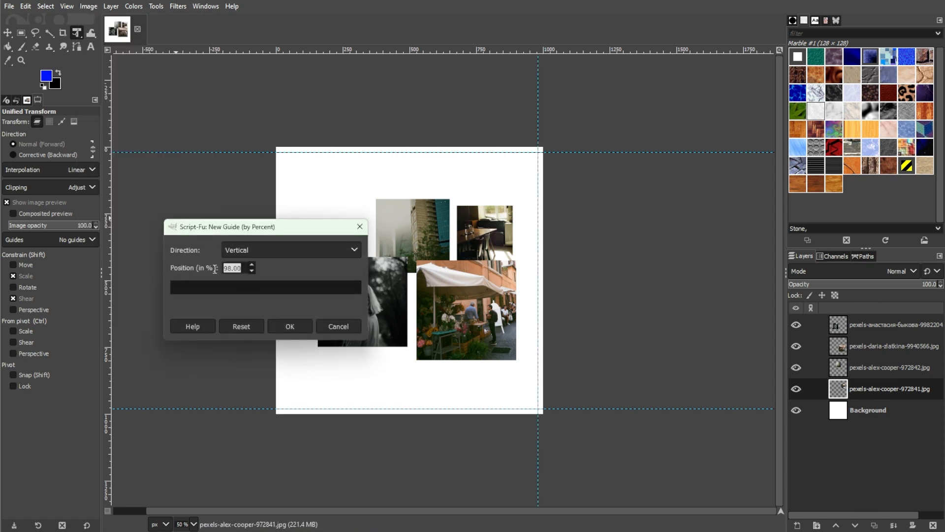
left_click(289, 328)
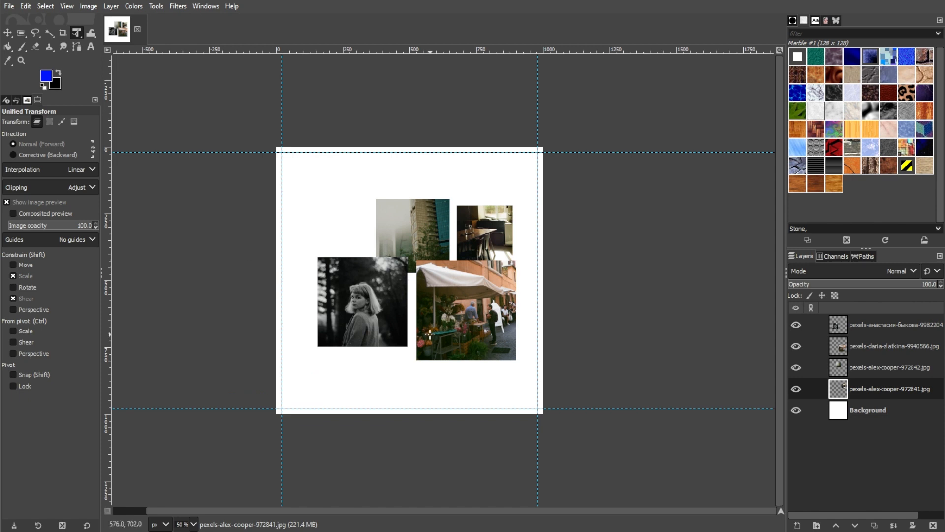
mouse_move(428, 332)
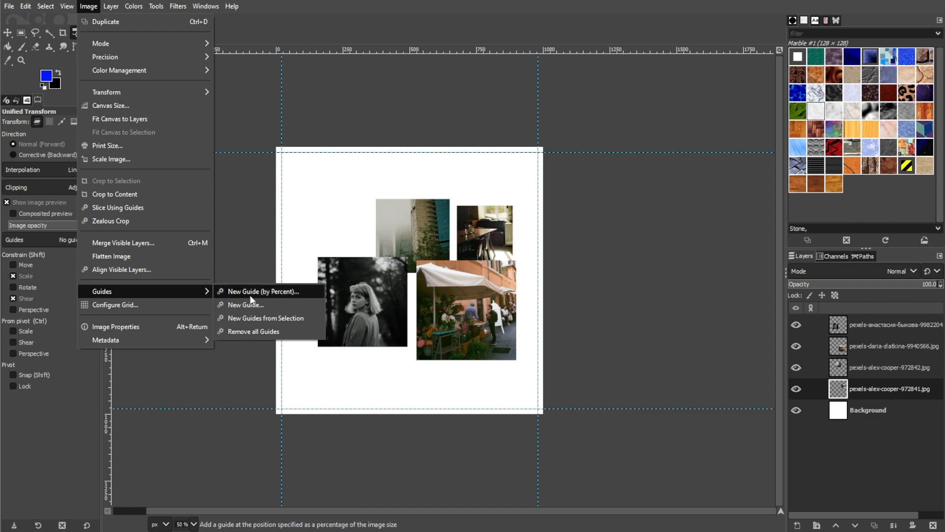
- Add vertical and horizontal guides near 50 percent to mark the central gutters
left_click(261, 290)
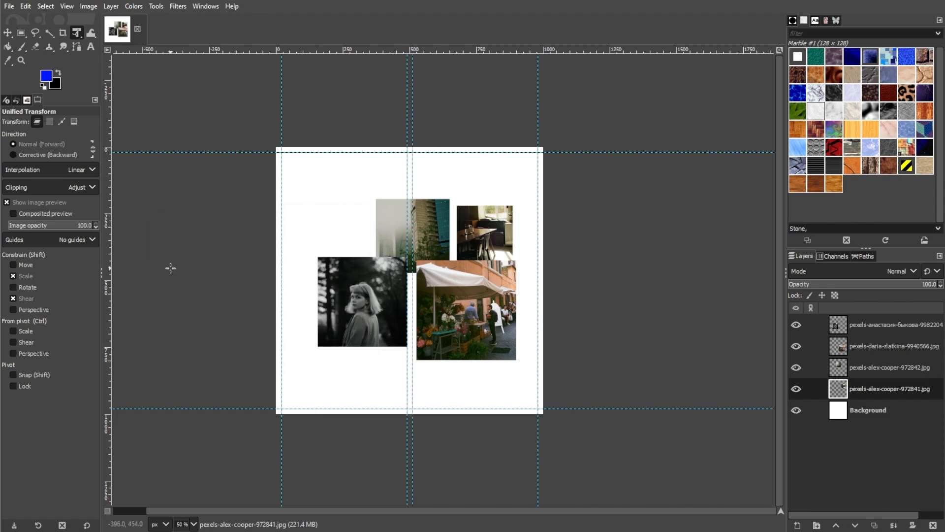
left_click(89, 6)
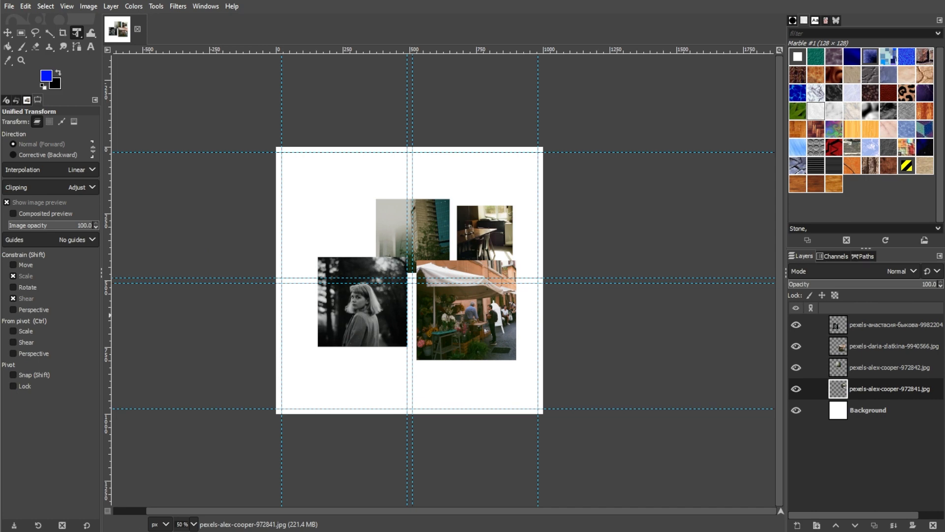
mouse_move(382, 335)
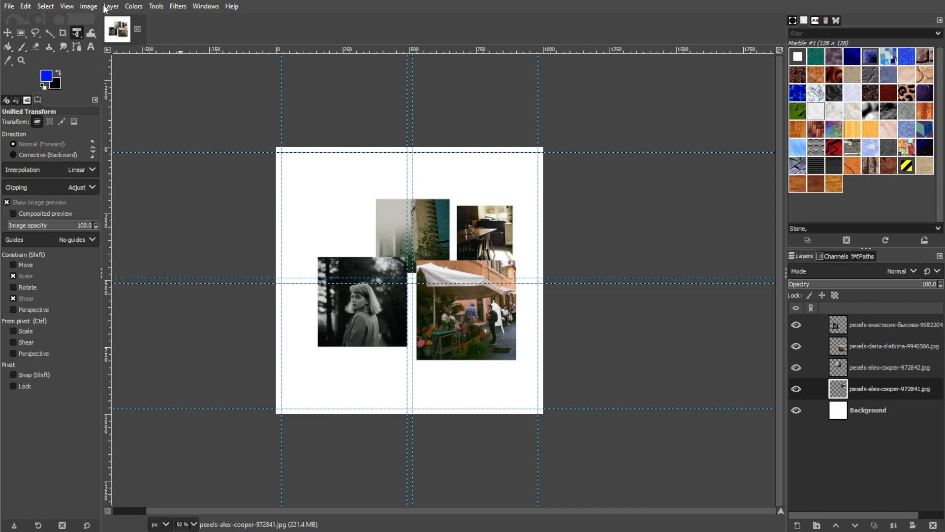
left_click(66, 6)
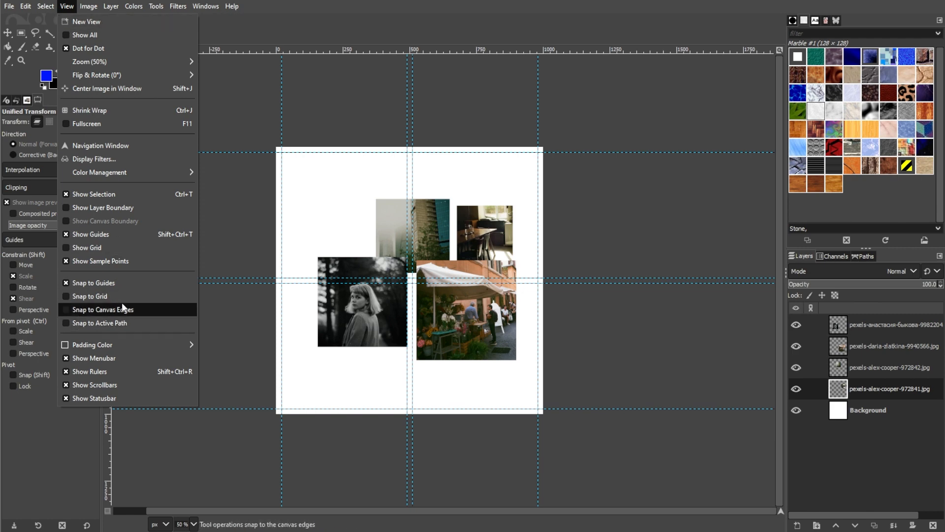